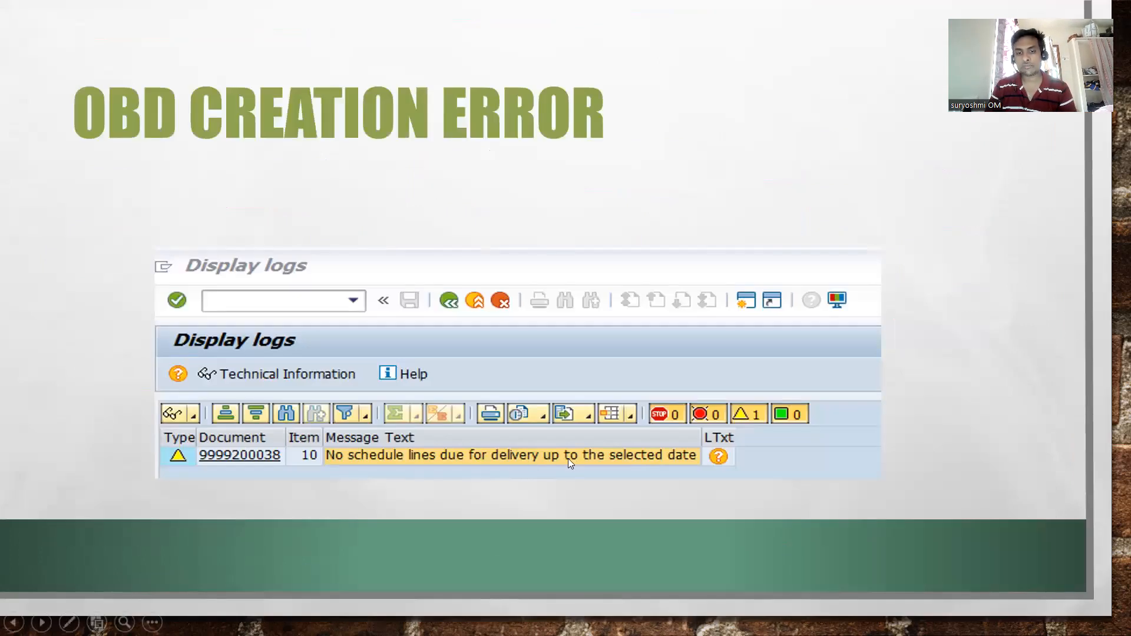
{"action": "mouse_move", "coordinate": [651, 479]}
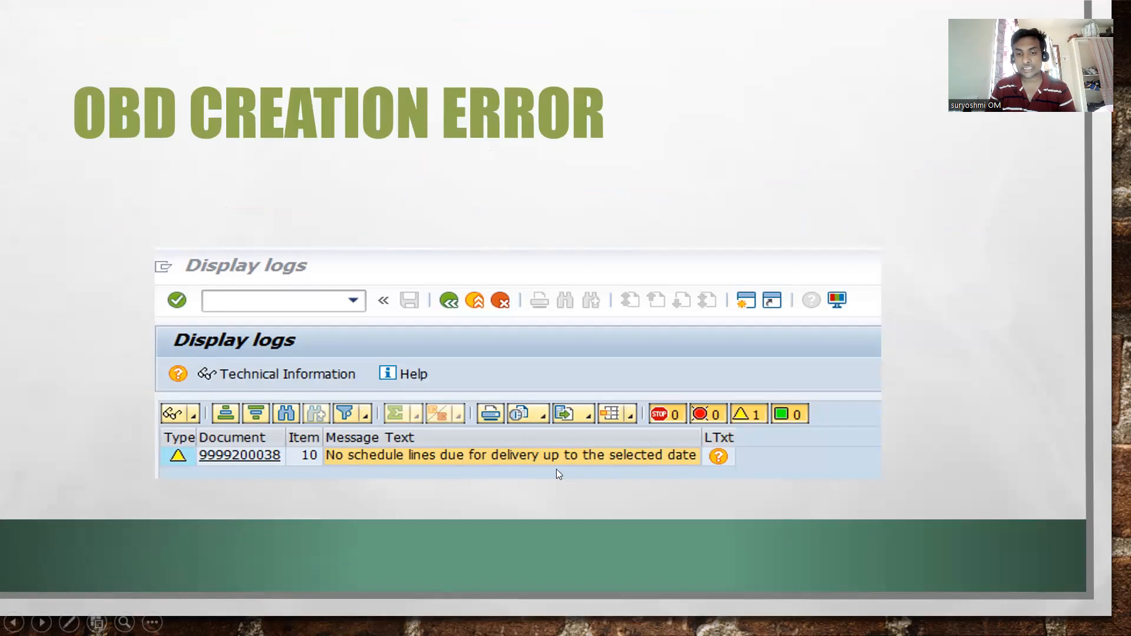
{"action": "mouse_move", "coordinate": [521, 452]}
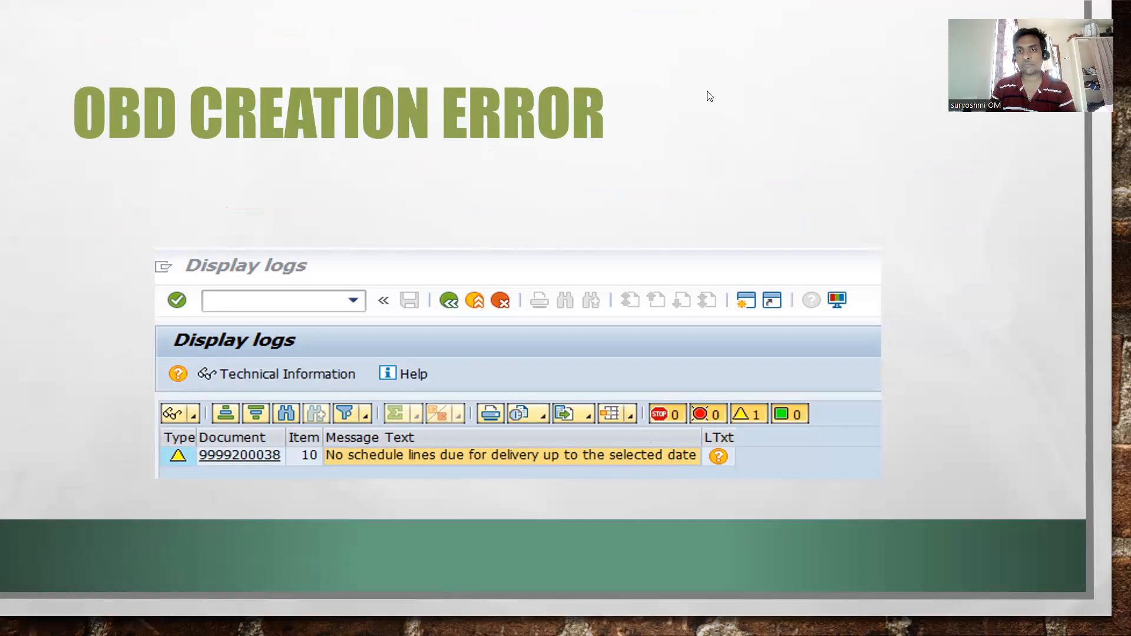
{"action": "mouse_move", "coordinate": [563, 254]}
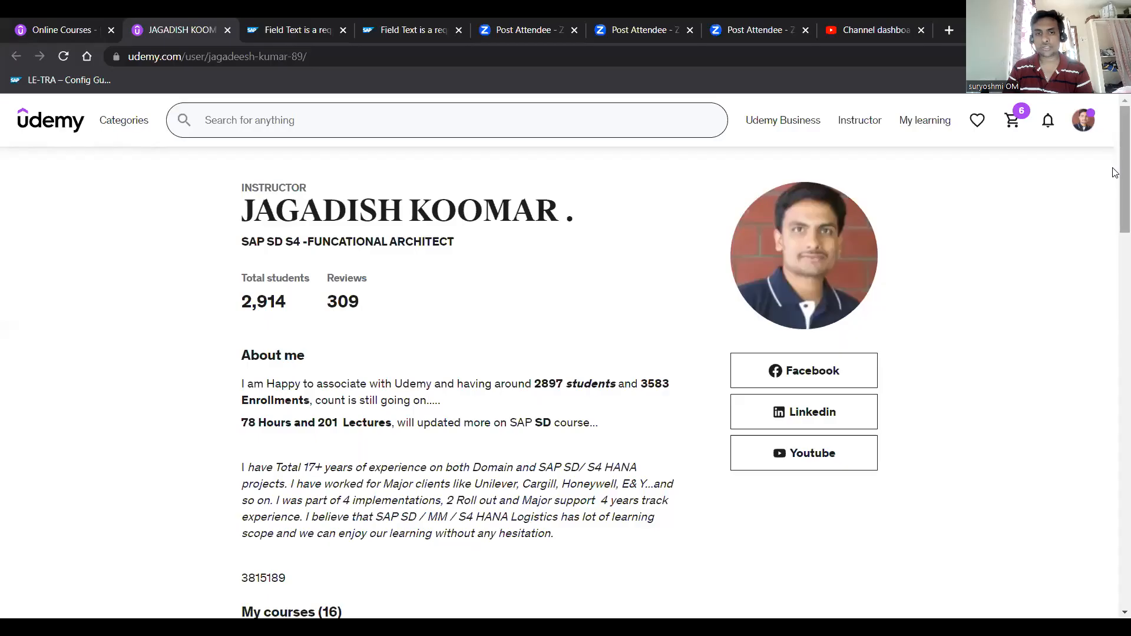
- Scroll through the current SAP GUI screen to review its contents
{"action": "scroll", "scroll_direction": "down", "scroll_amount": 3}
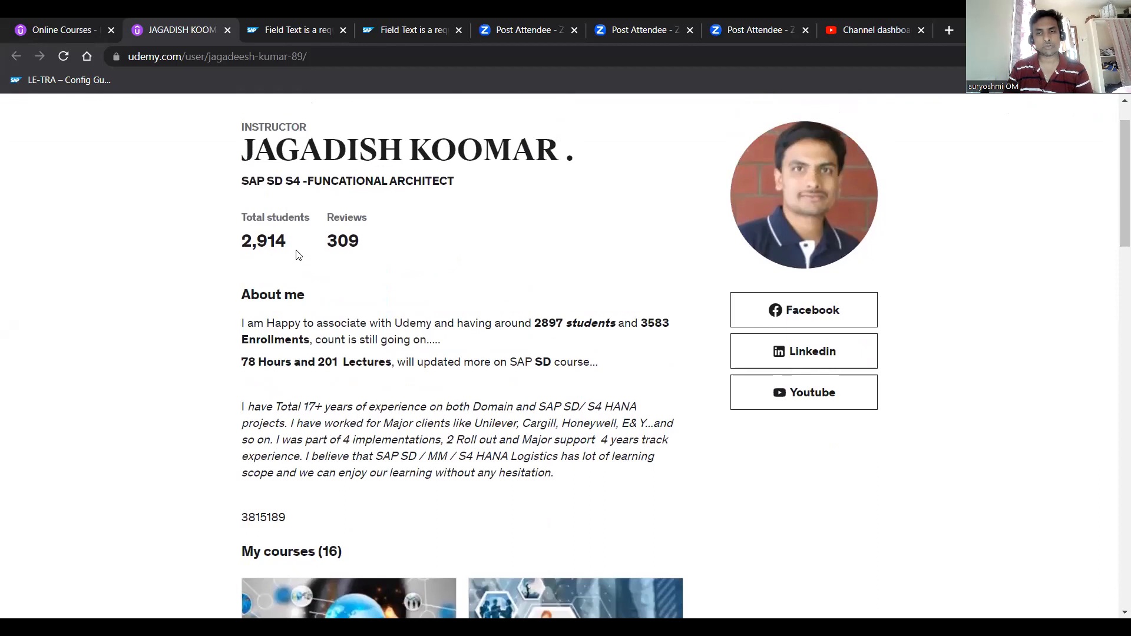
{"action": "scroll", "scroll_direction": "down", "scroll_amount": 3}
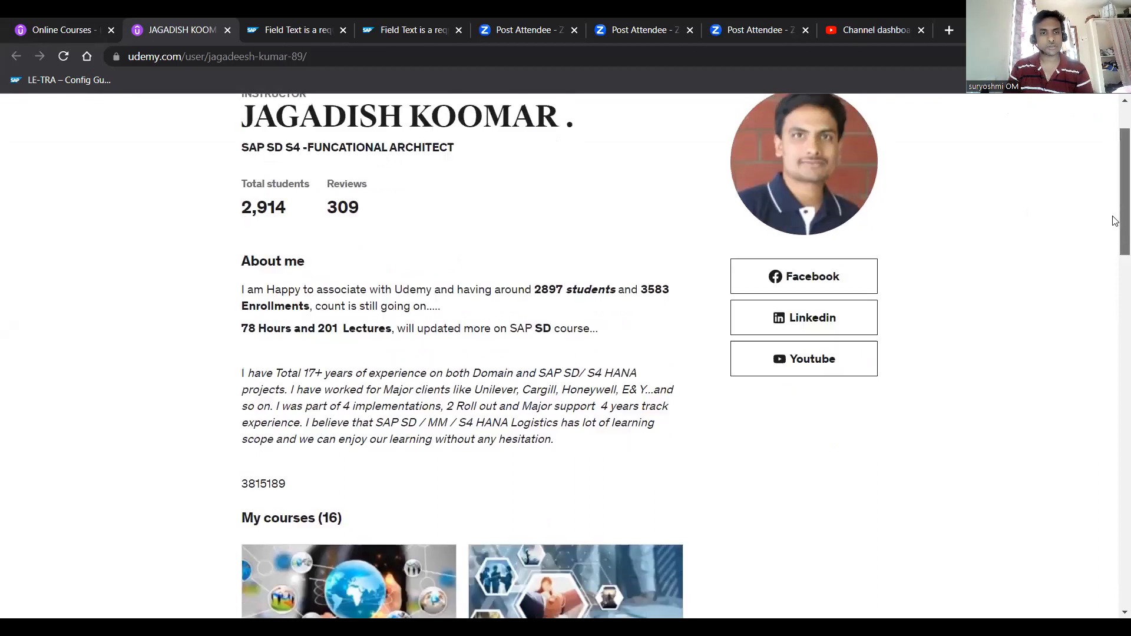
{"action": "scroll", "scroll_direction": "down", "scroll_amount": 3}
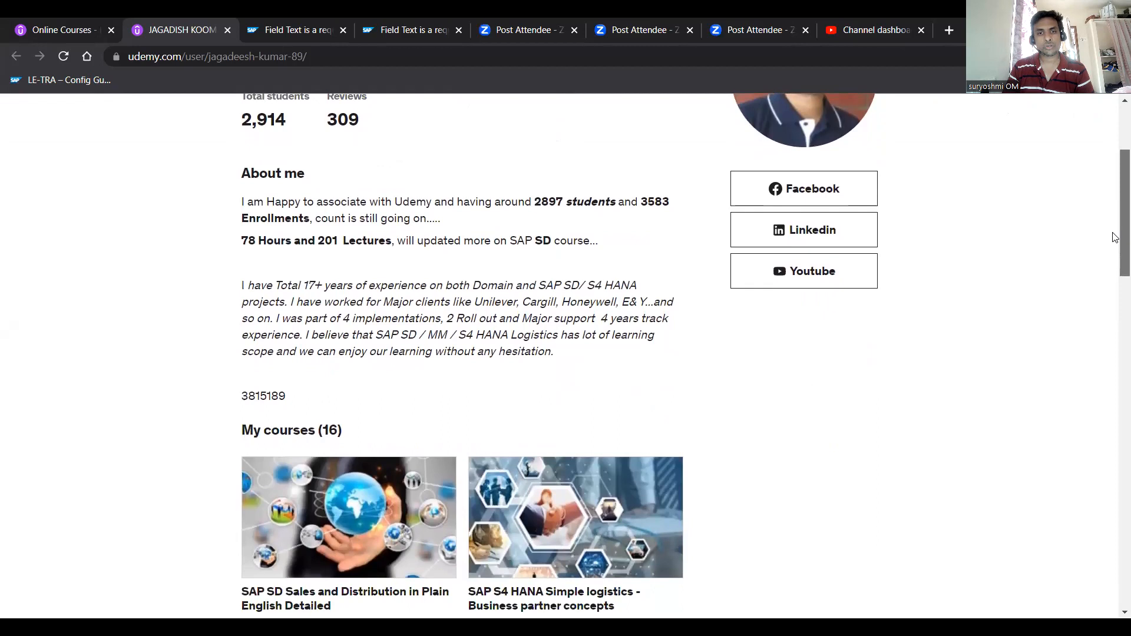
{"action": "scroll", "scroll_direction": "down", "scroll_amount": 3}
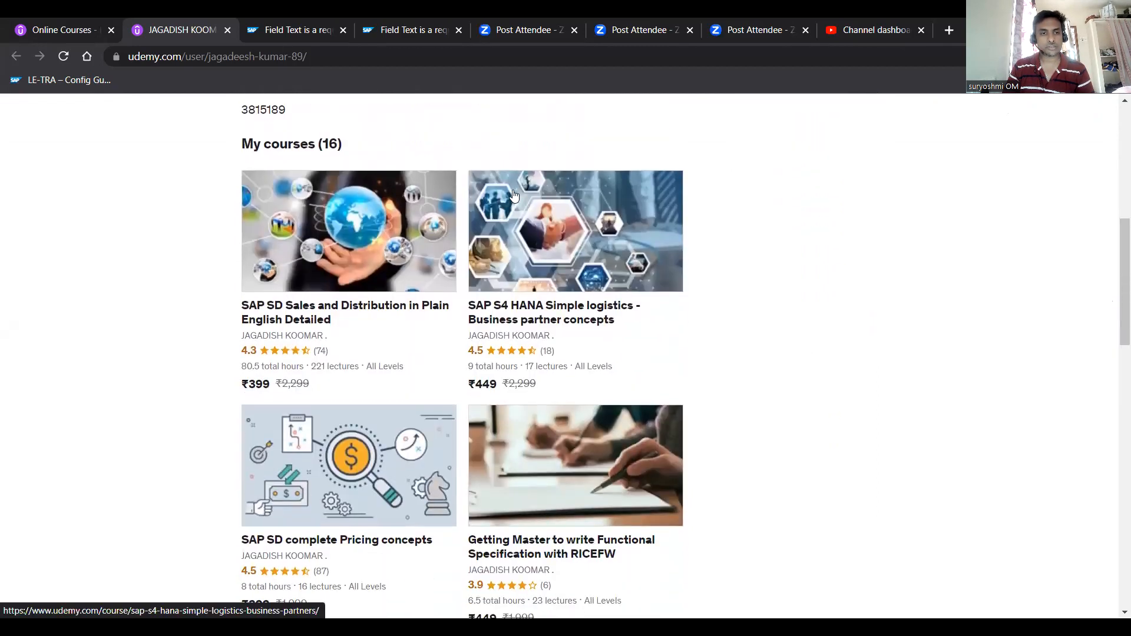
{"action": "mouse_move", "coordinate": [441, 356]}
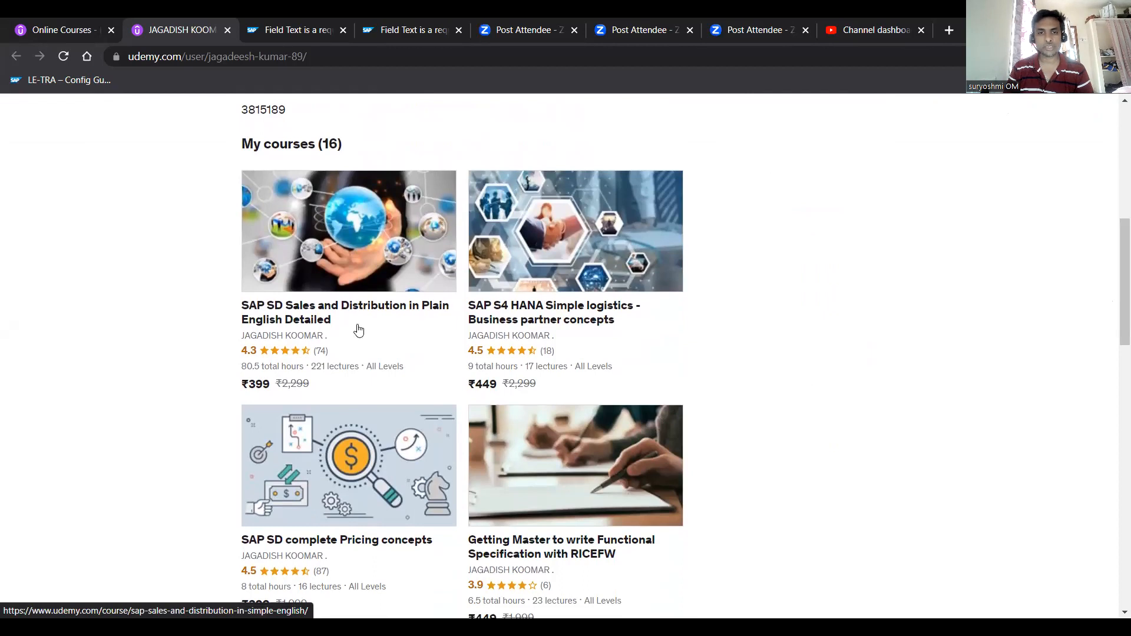
{"action": "mouse_move", "coordinate": [420, 447]}
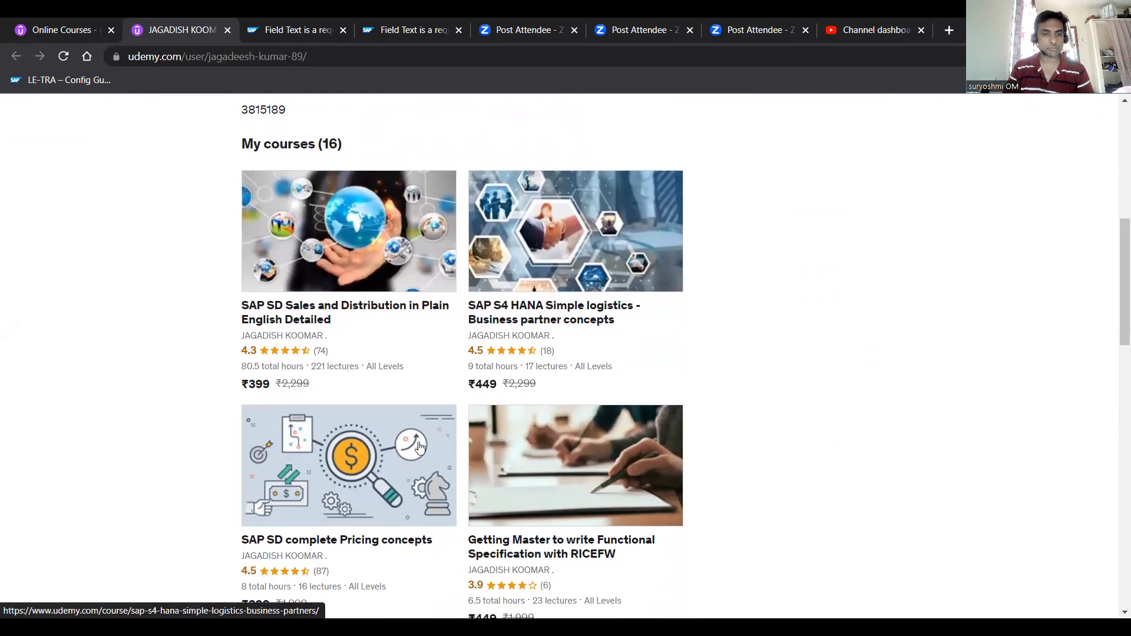
{"action": "scroll", "scroll_direction": "down", "scroll_amount": 3}
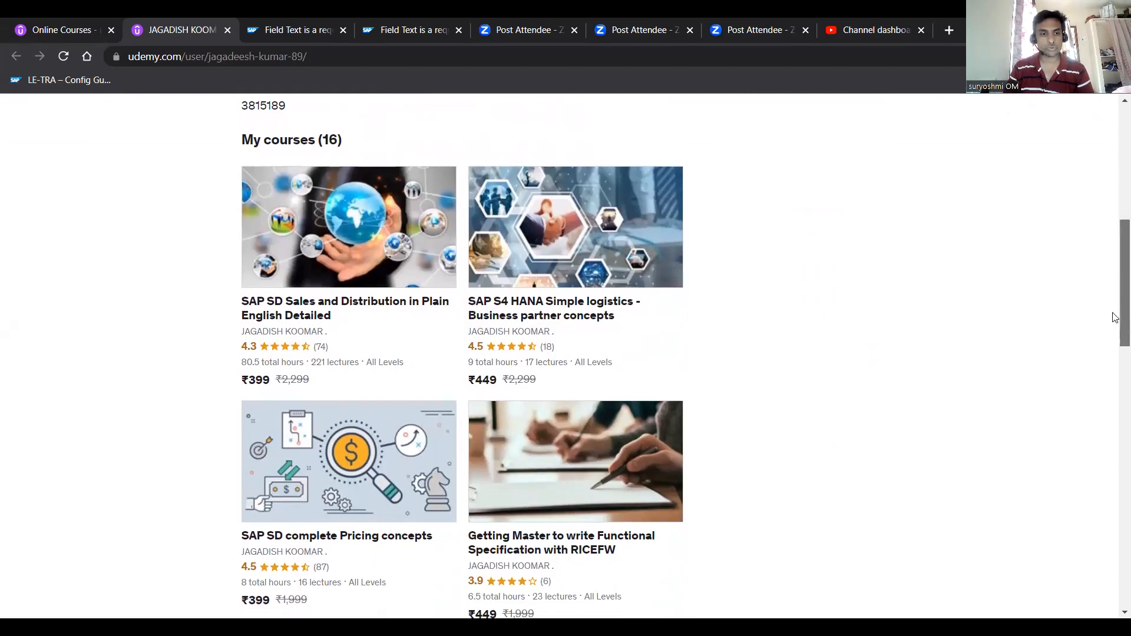
{"action": "scroll", "scroll_direction": "down", "scroll_amount": 3}
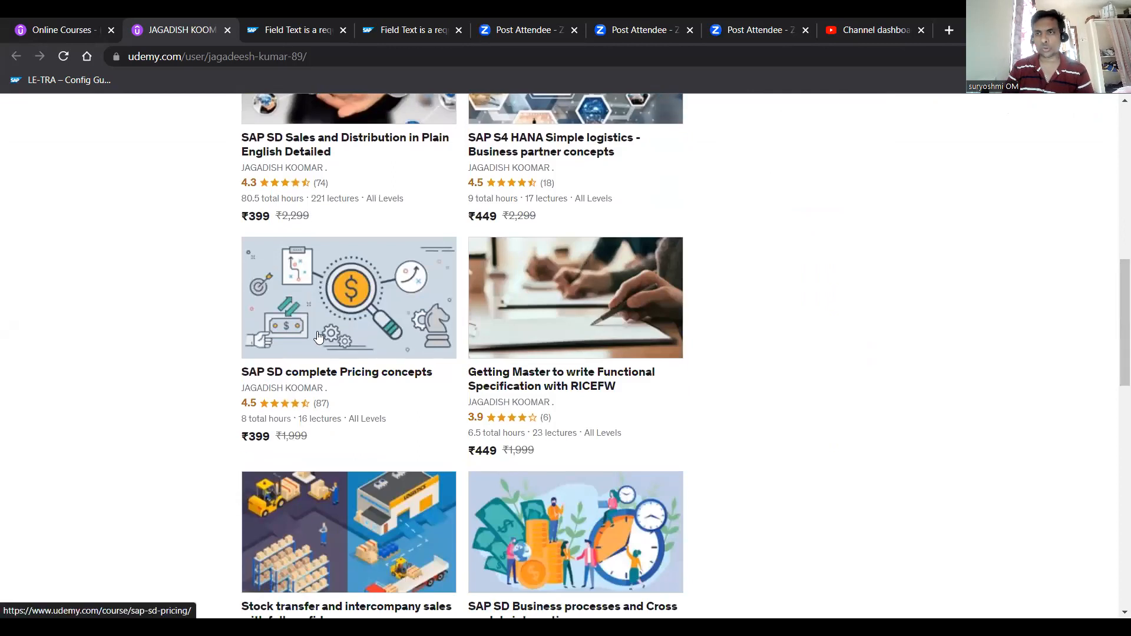
{"action": "mouse_move", "coordinate": [333, 314]}
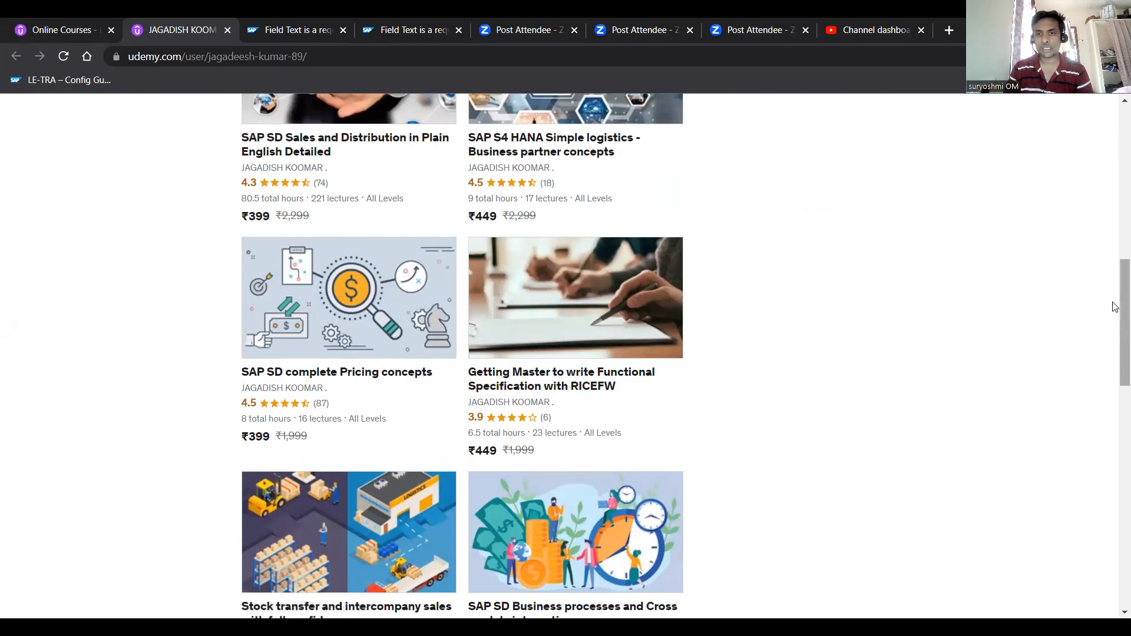
{"action": "scroll", "scroll_direction": "down", "scroll_amount": 3}
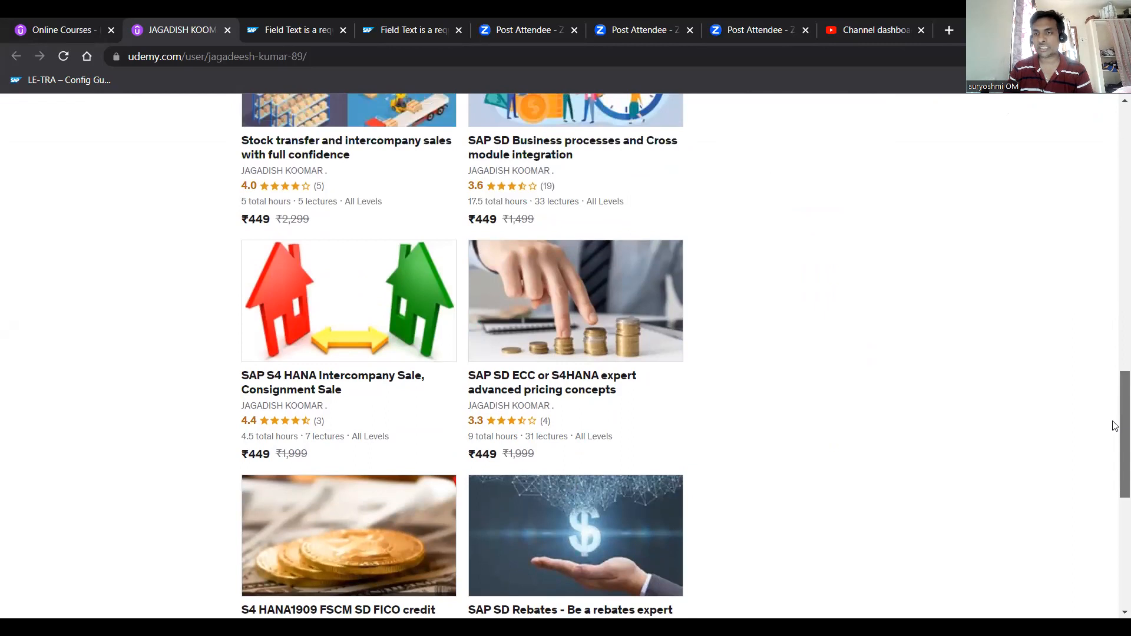
{"action": "scroll", "scroll_direction": "up", "scroll_amount": 3}
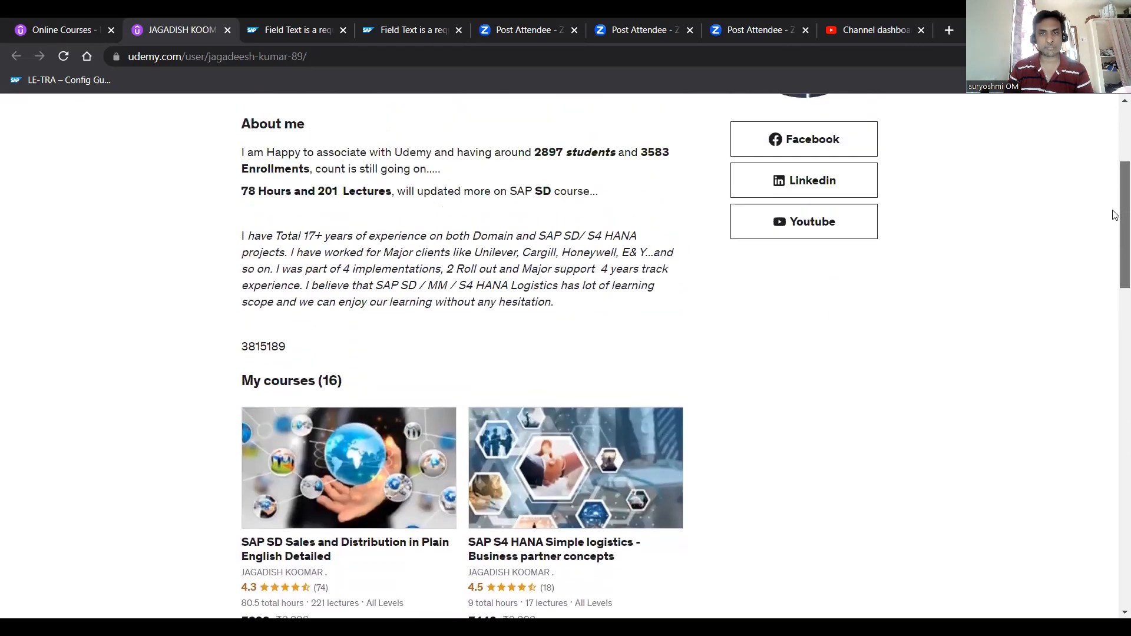
{"action": "scroll", "scroll_direction": "down", "scroll_amount": 3}
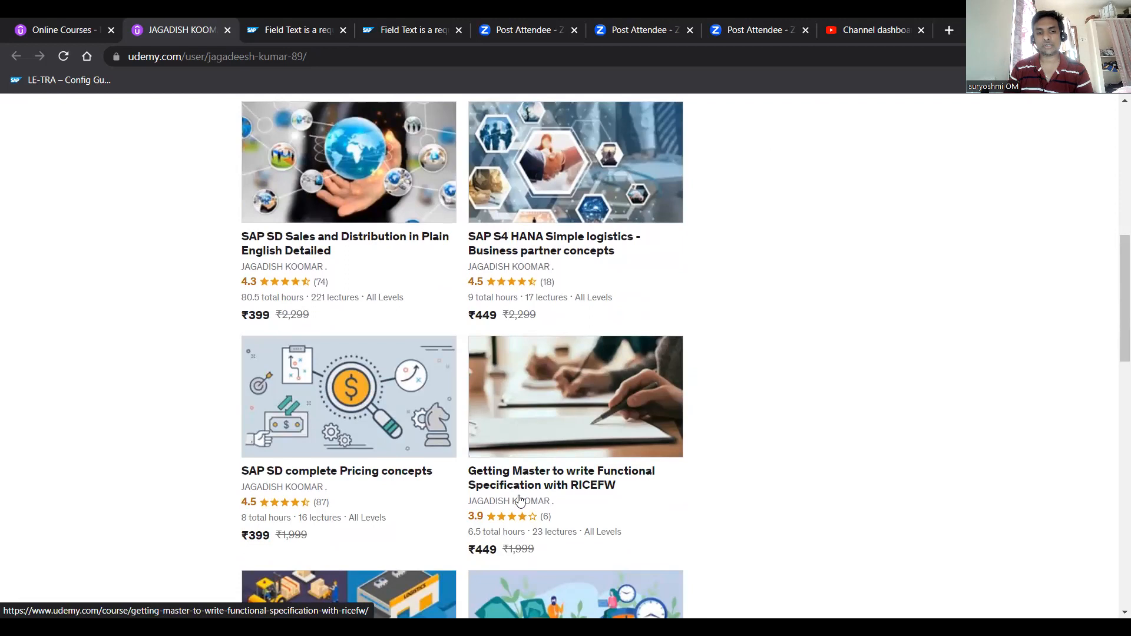
{"action": "mouse_move", "coordinate": [593, 423]}
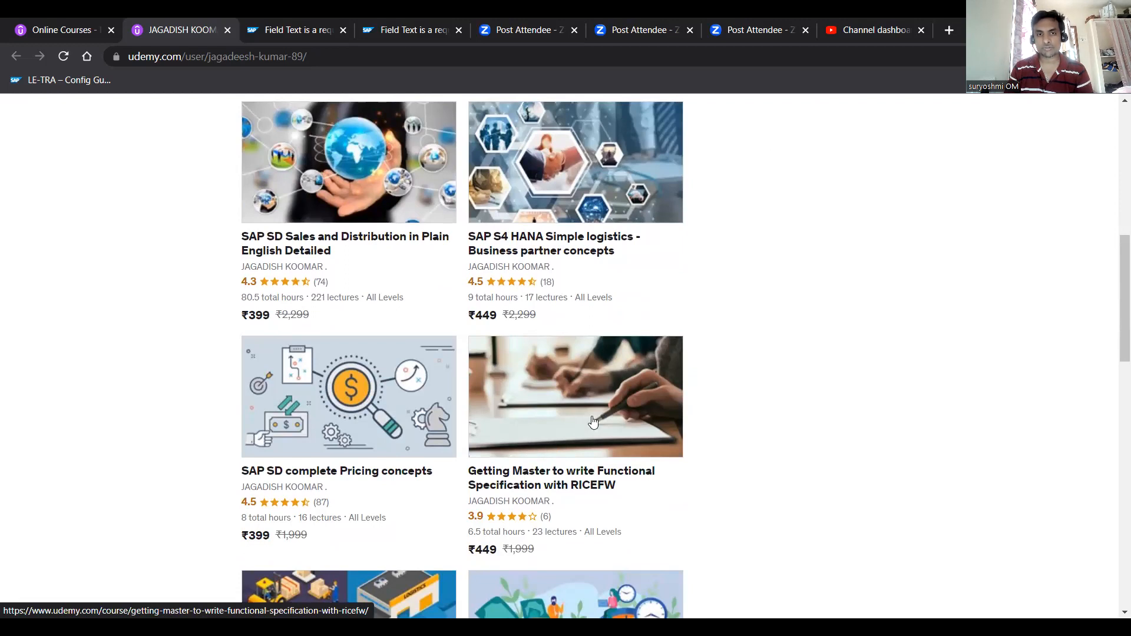
{"action": "mouse_move", "coordinate": [556, 251]}
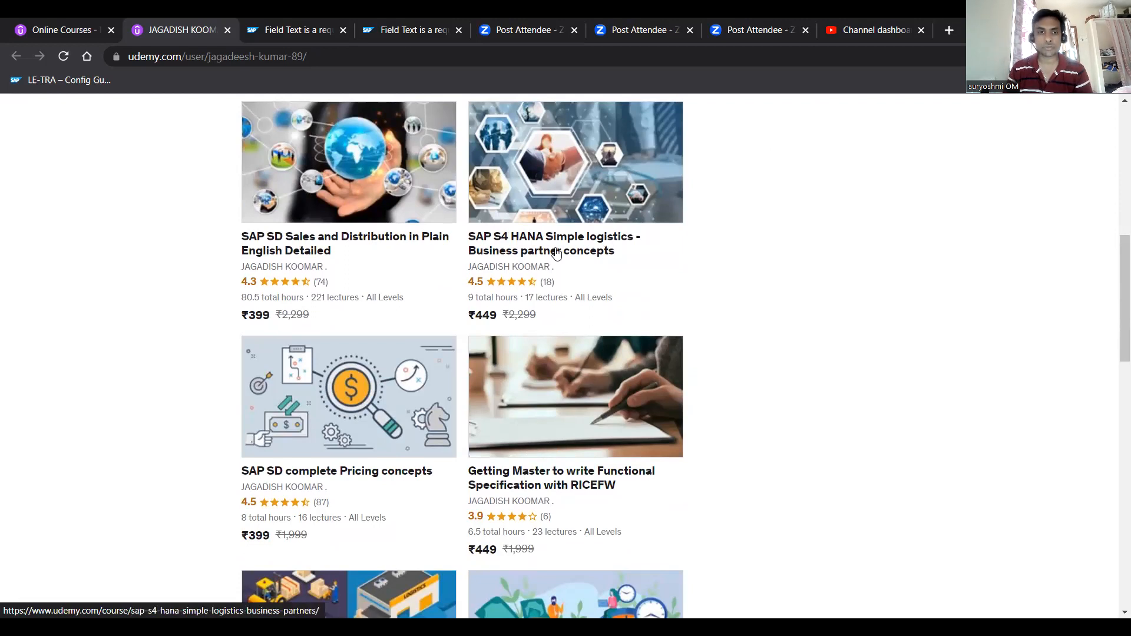
{"action": "mouse_move", "coordinate": [557, 211]}
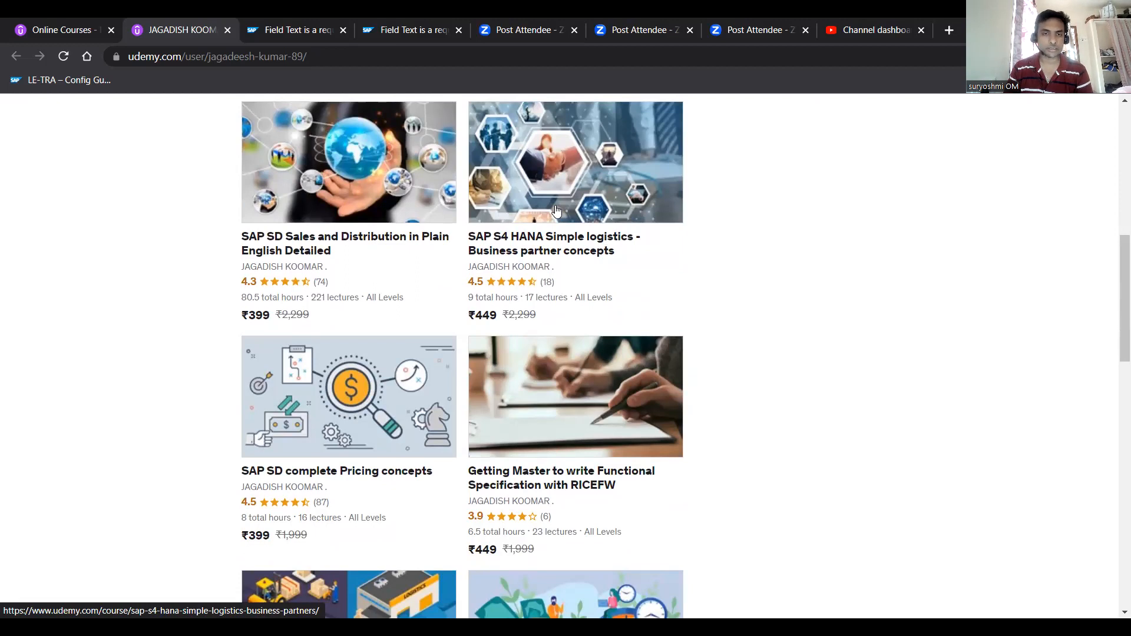
{"action": "mouse_move", "coordinate": [1113, 325]}
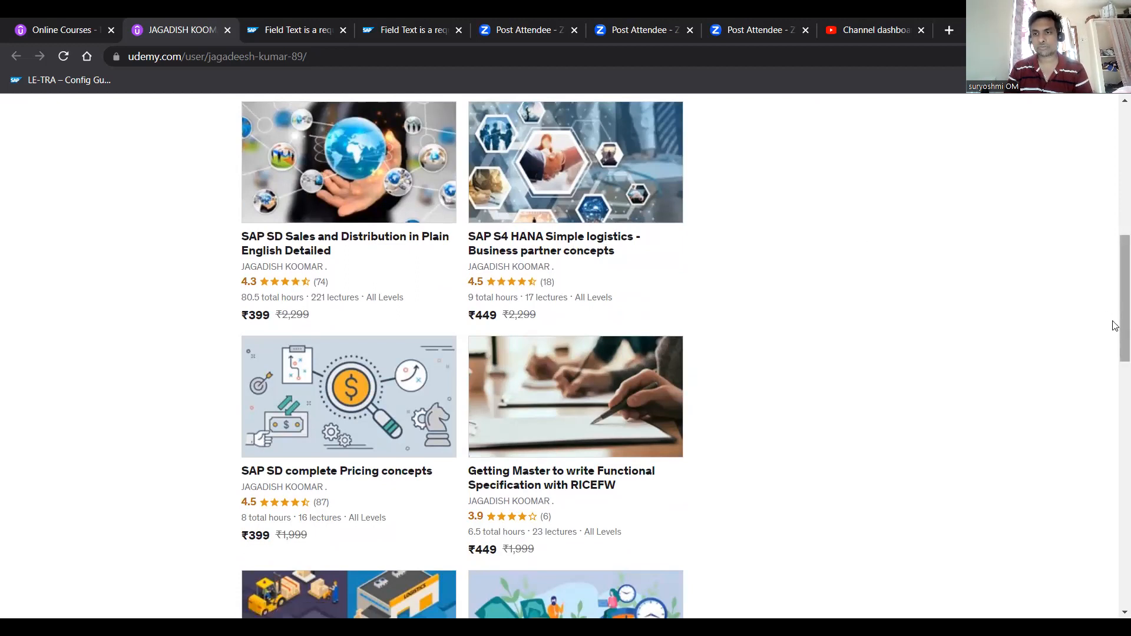
{"action": "scroll", "scroll_direction": "down", "scroll_amount": 3}
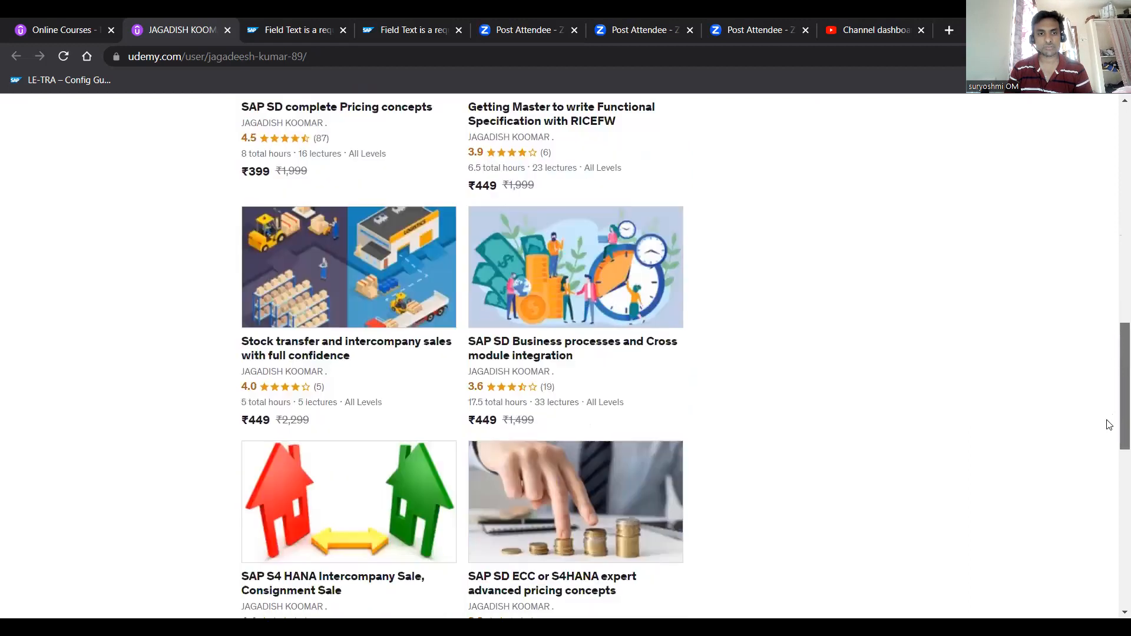
{"action": "scroll", "scroll_direction": "down", "scroll_amount": 3}
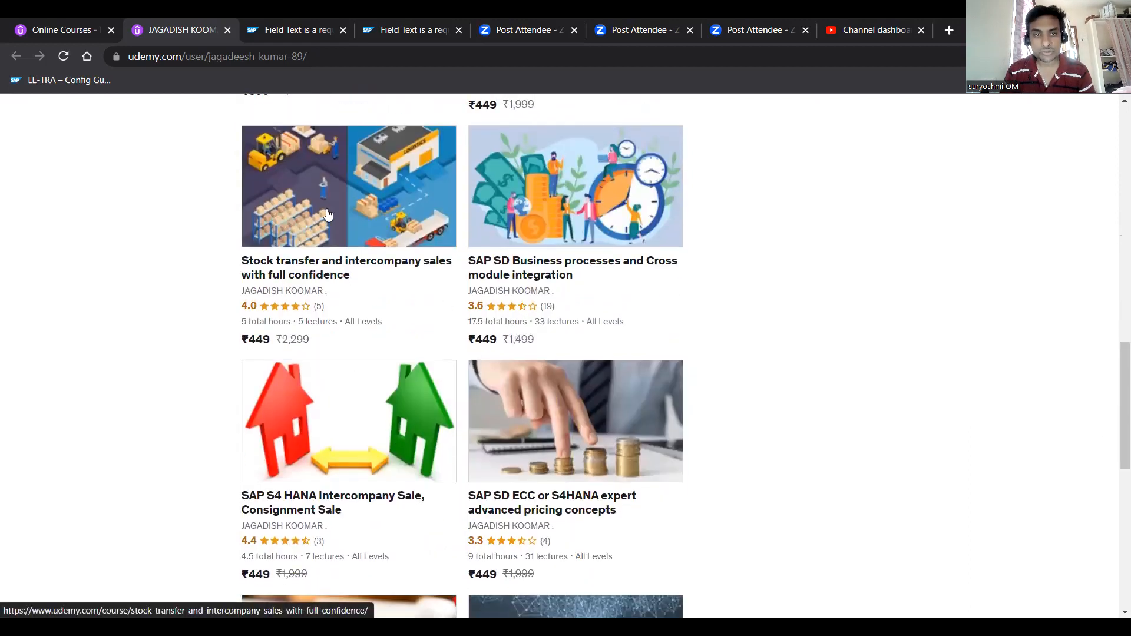
{"action": "mouse_move", "coordinate": [394, 318]}
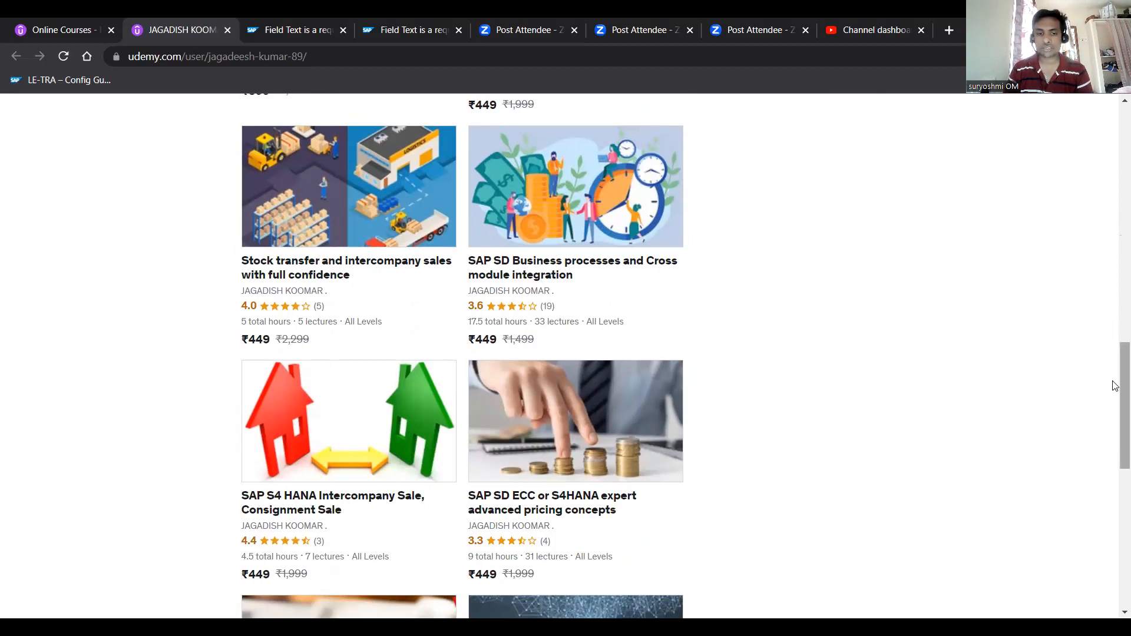
{"action": "scroll", "scroll_direction": "down", "scroll_amount": 3}
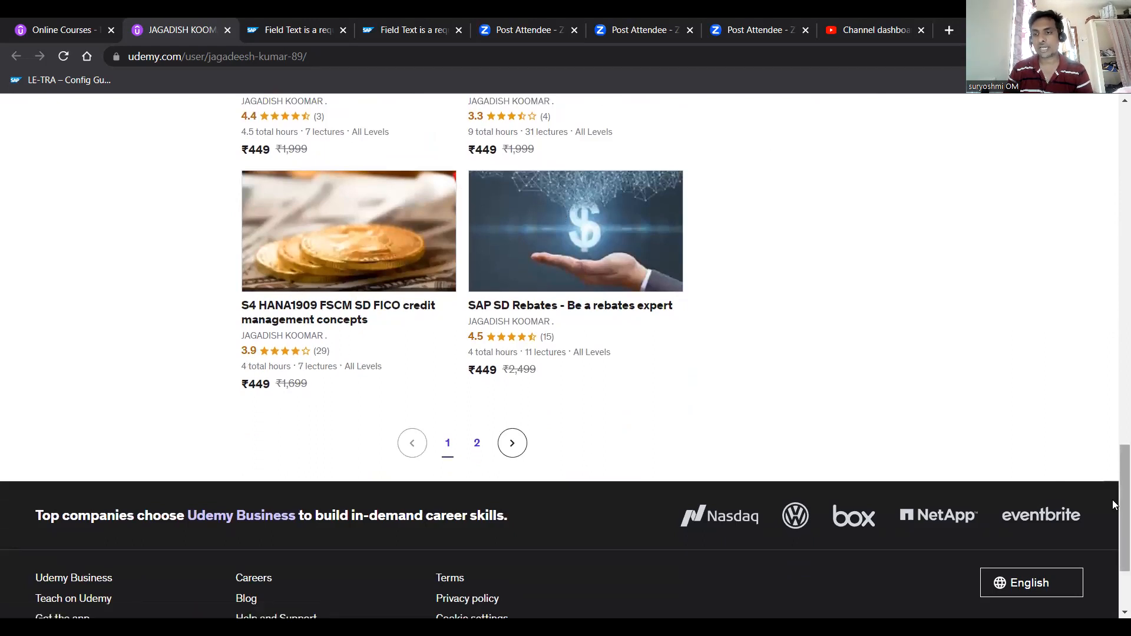
{"action": "scroll", "scroll_direction": "up", "scroll_amount": 3}
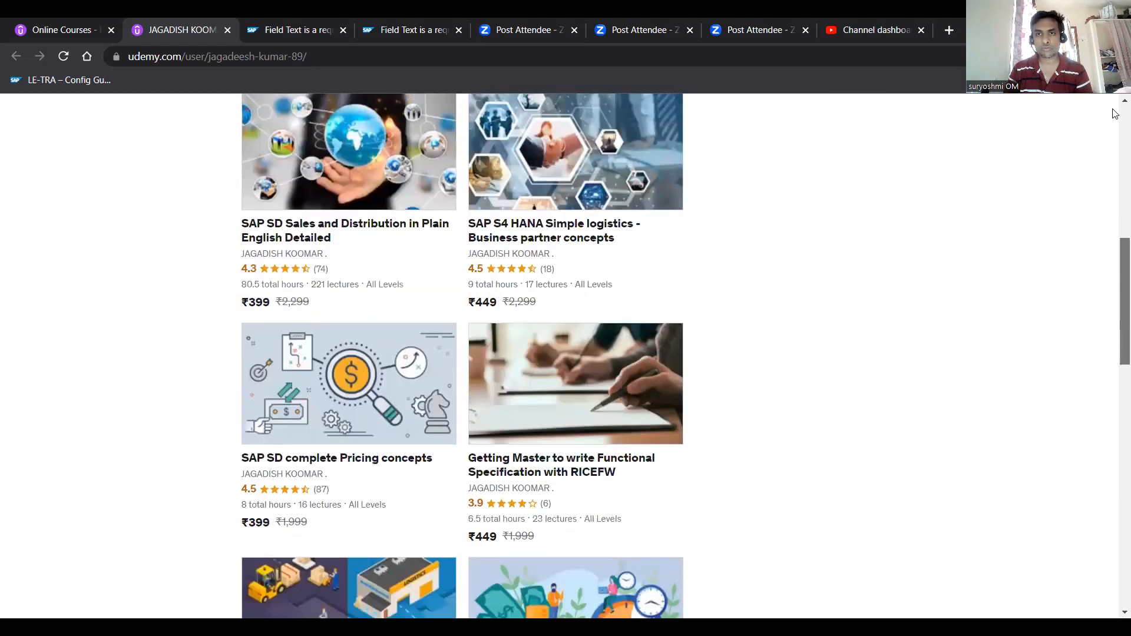
{"action": "scroll", "scroll_direction": "up", "scroll_amount": 3}
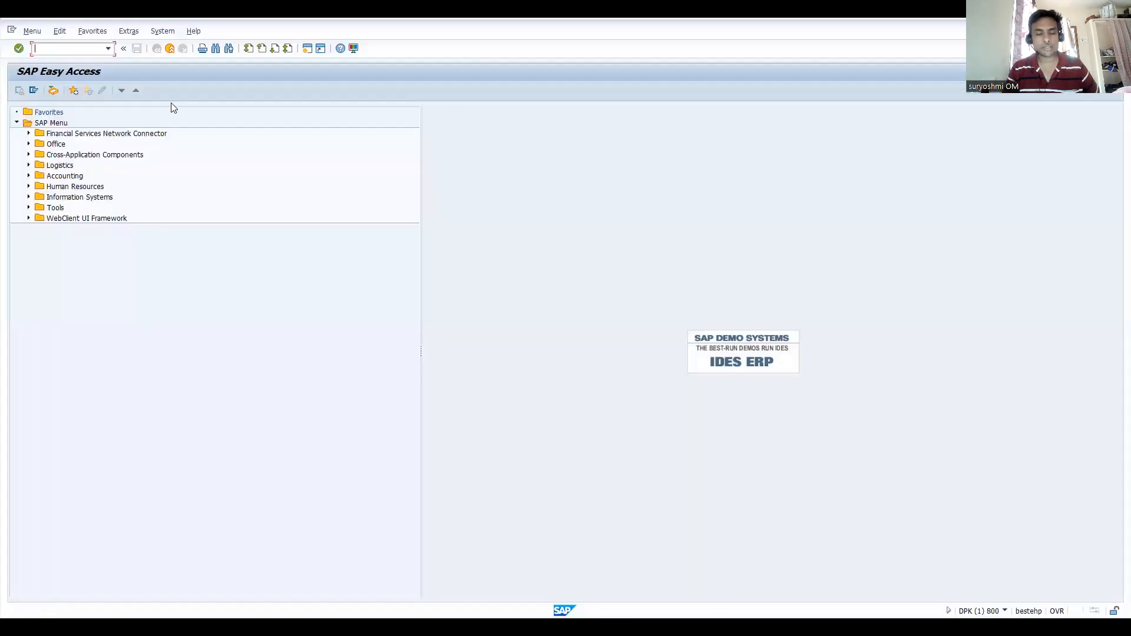
{"action": "type", "text": "/nv"}
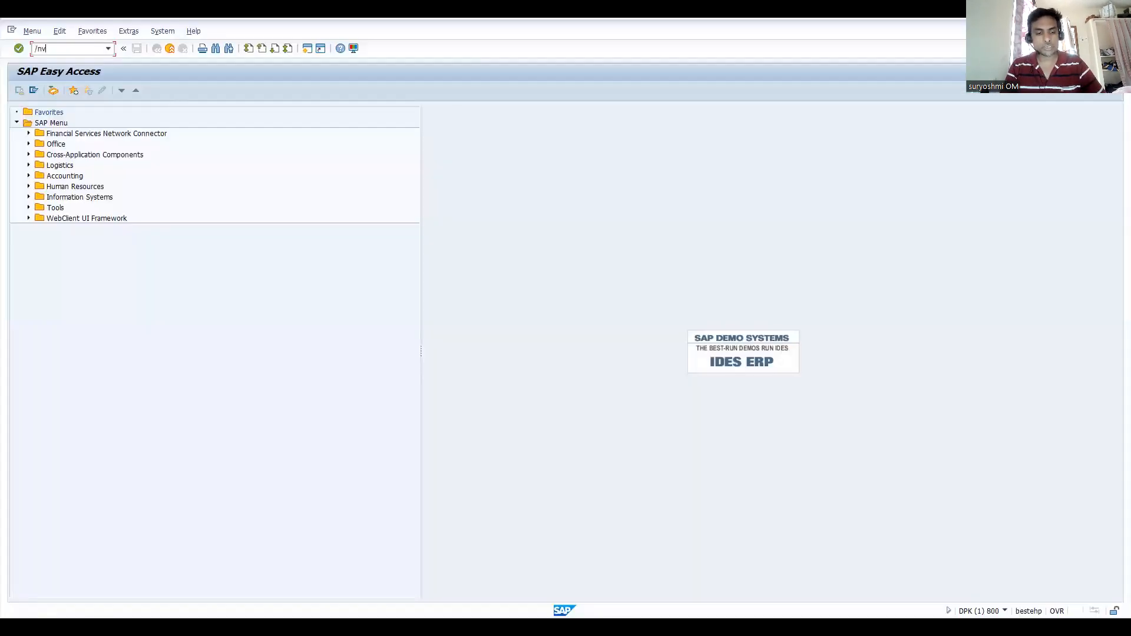
{"action": "key", "text": "Enter"}
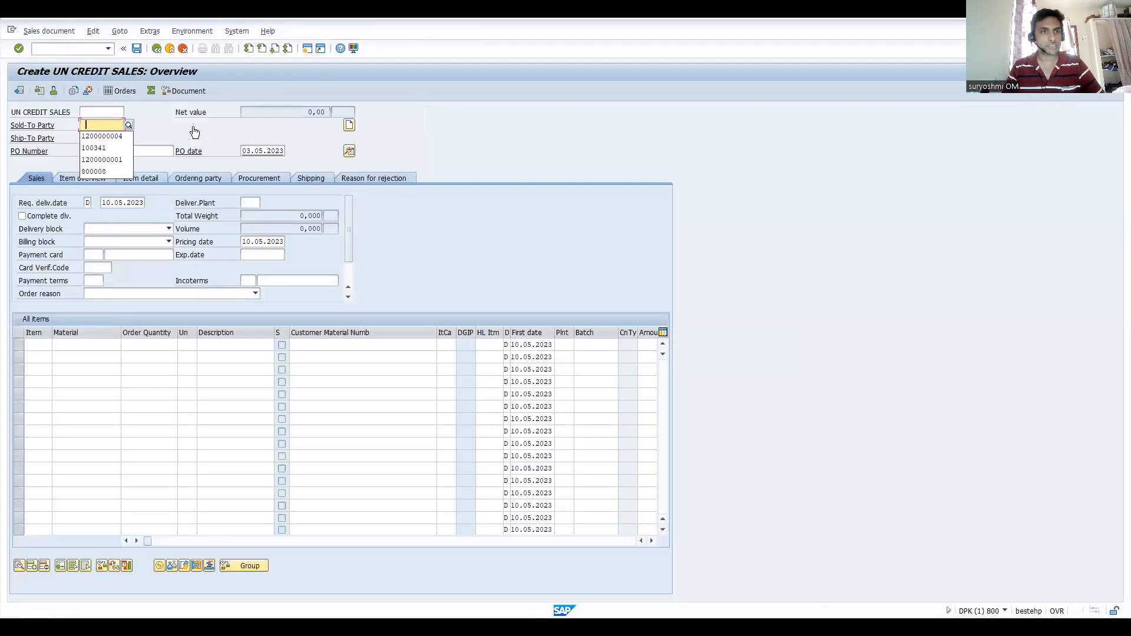
{"action": "left_click", "coordinate": [104, 136]}
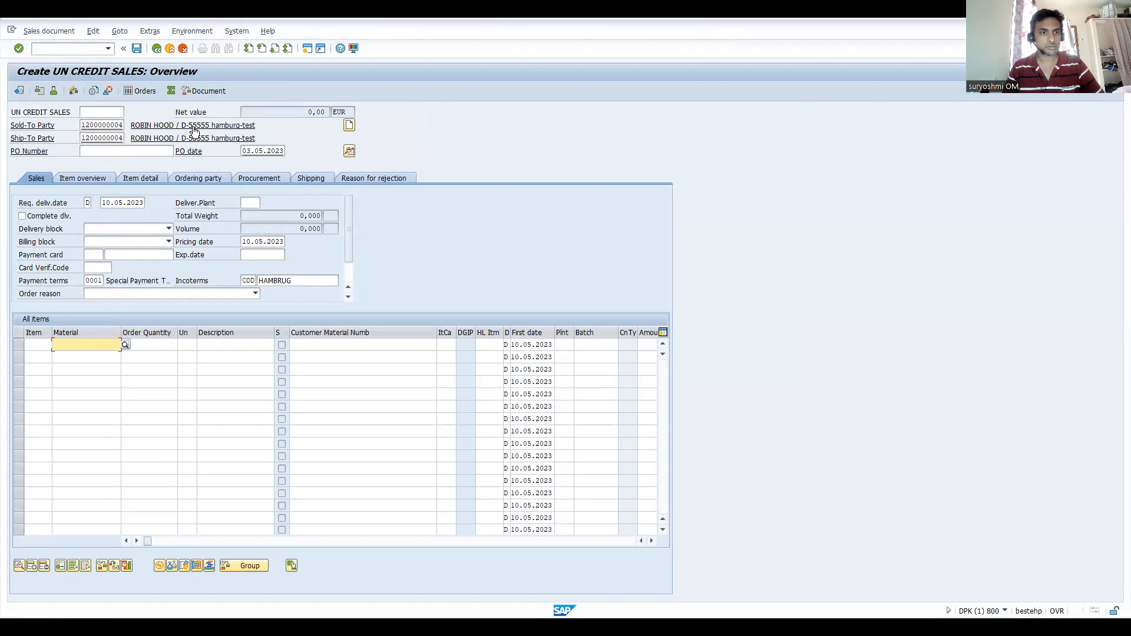
{"action": "type", "text": "50065573"}
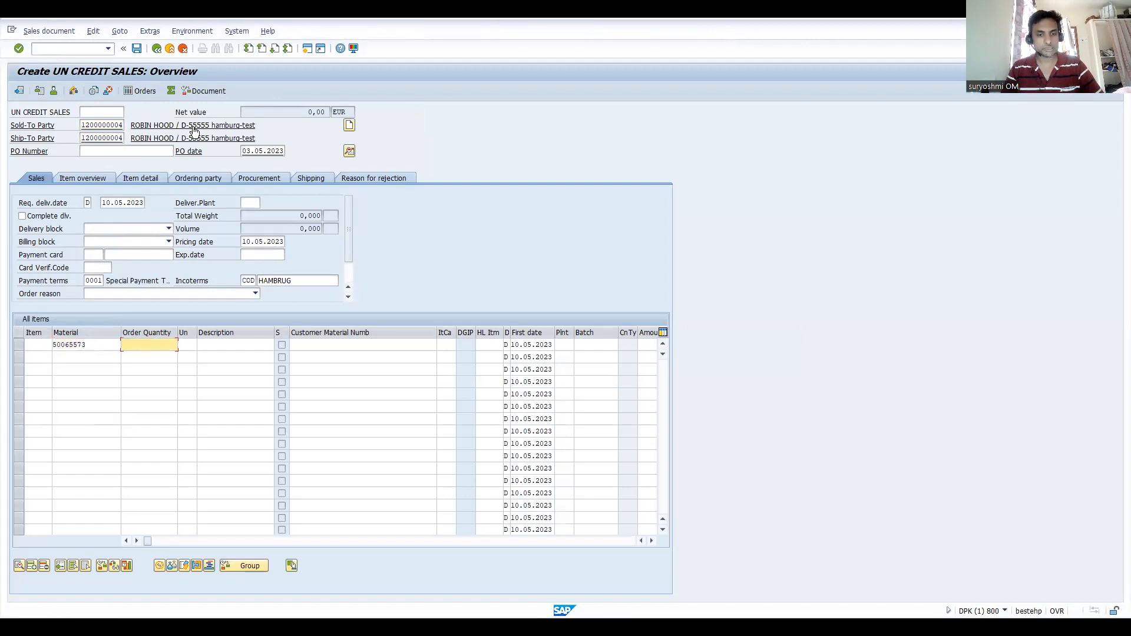
{"action": "type", "text": "5"}
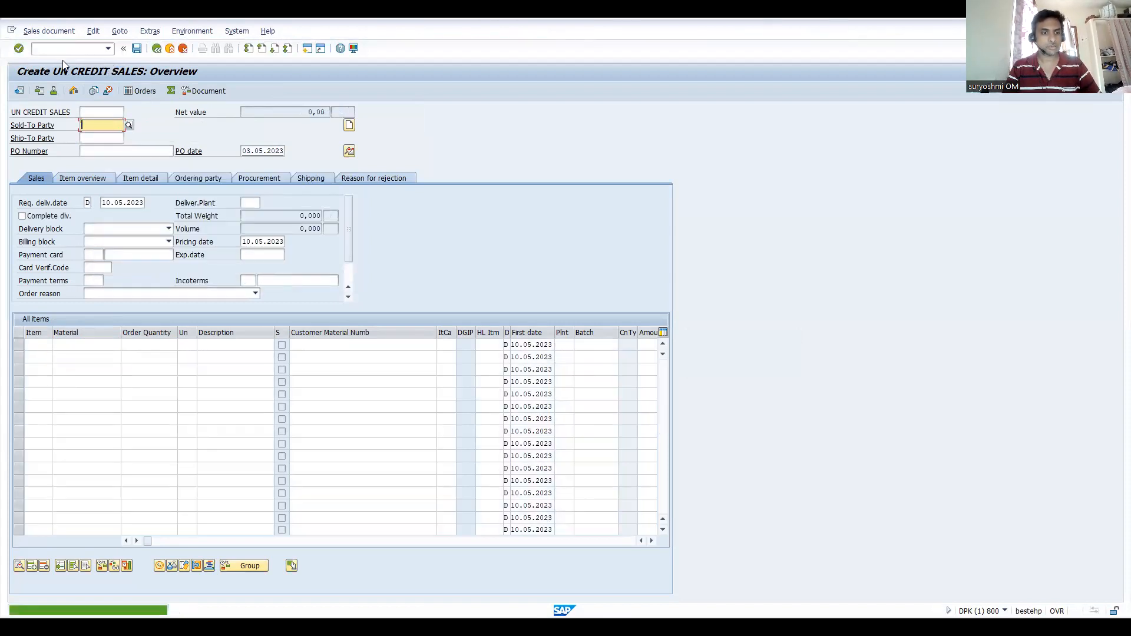
{"action": "left_click", "coordinate": [135, 49]}
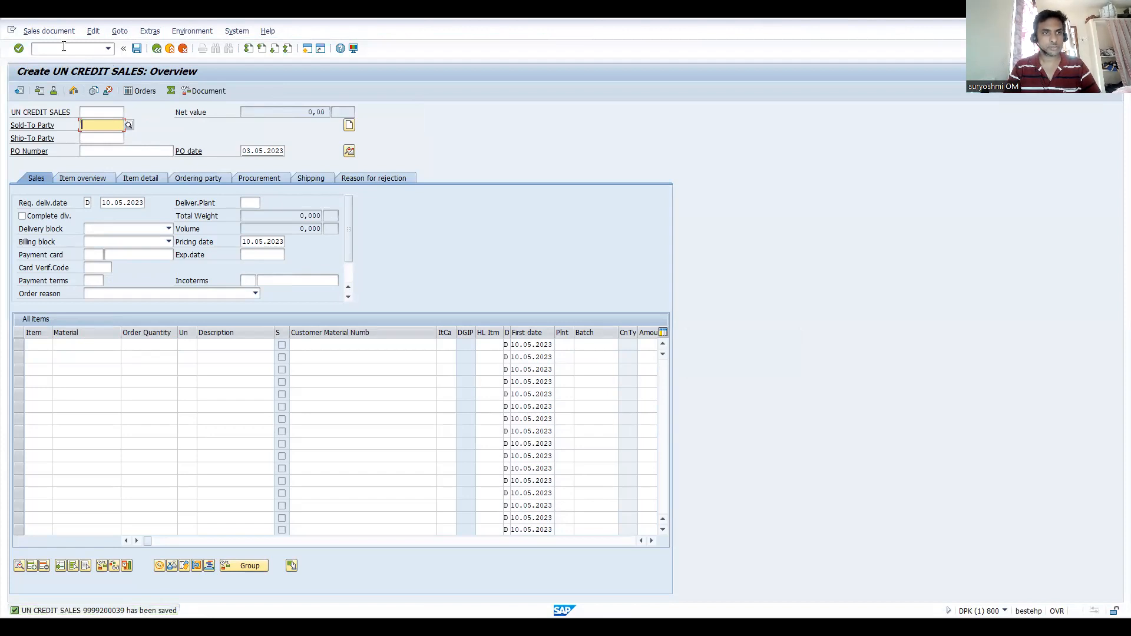
{"action": "type", "text": "/nv"}
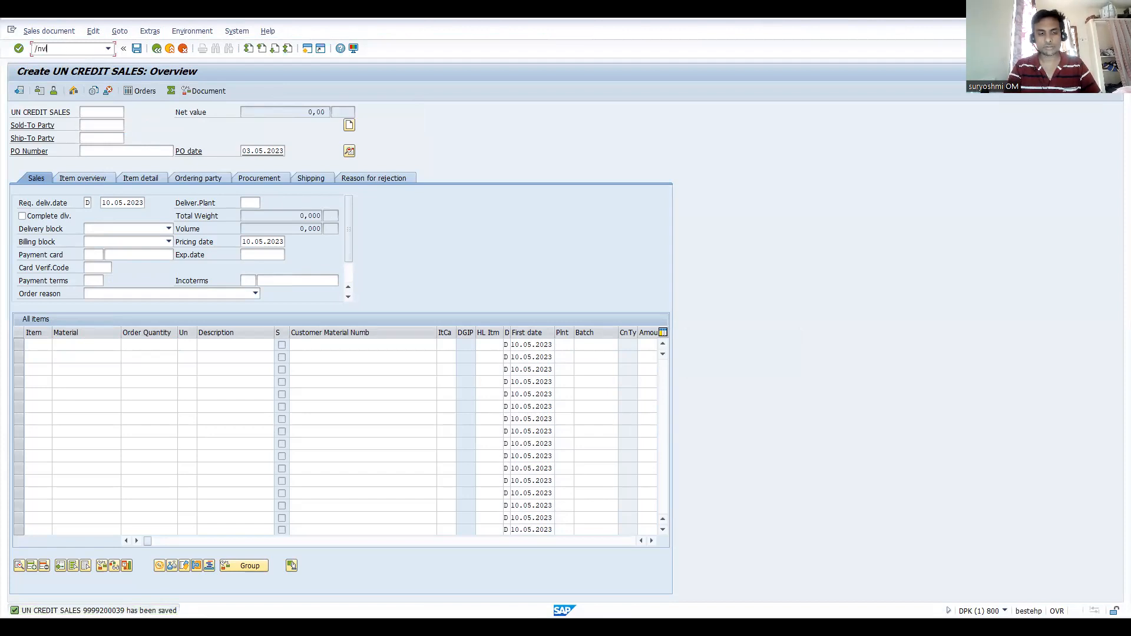
{"action": "key", "text": "Enter"}
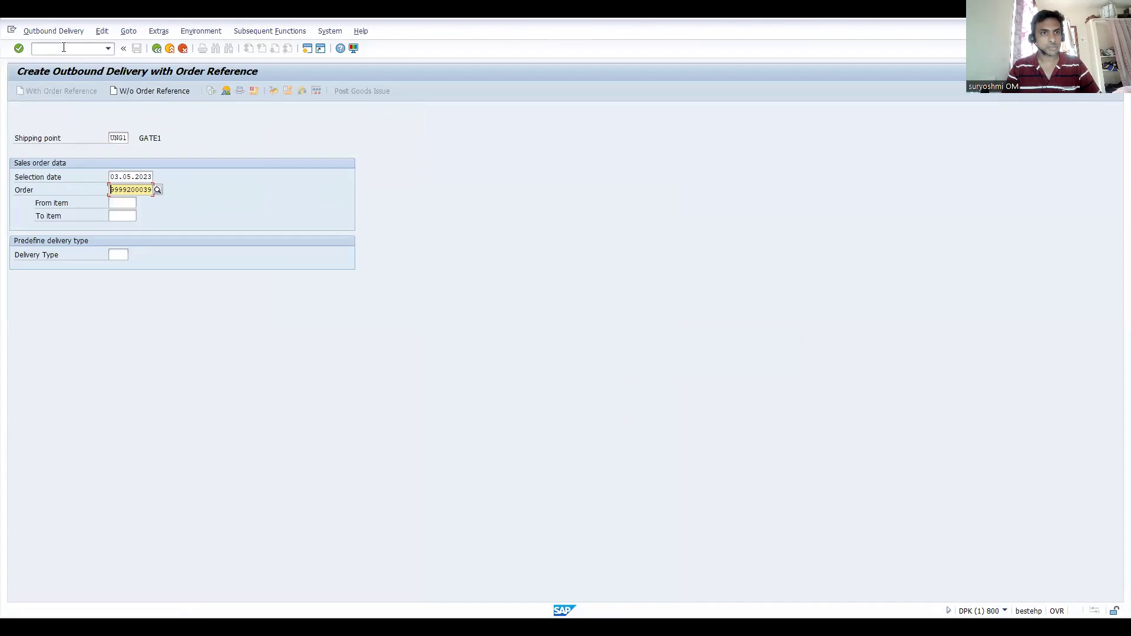
{"action": "mouse_move", "coordinate": [126, 241]}
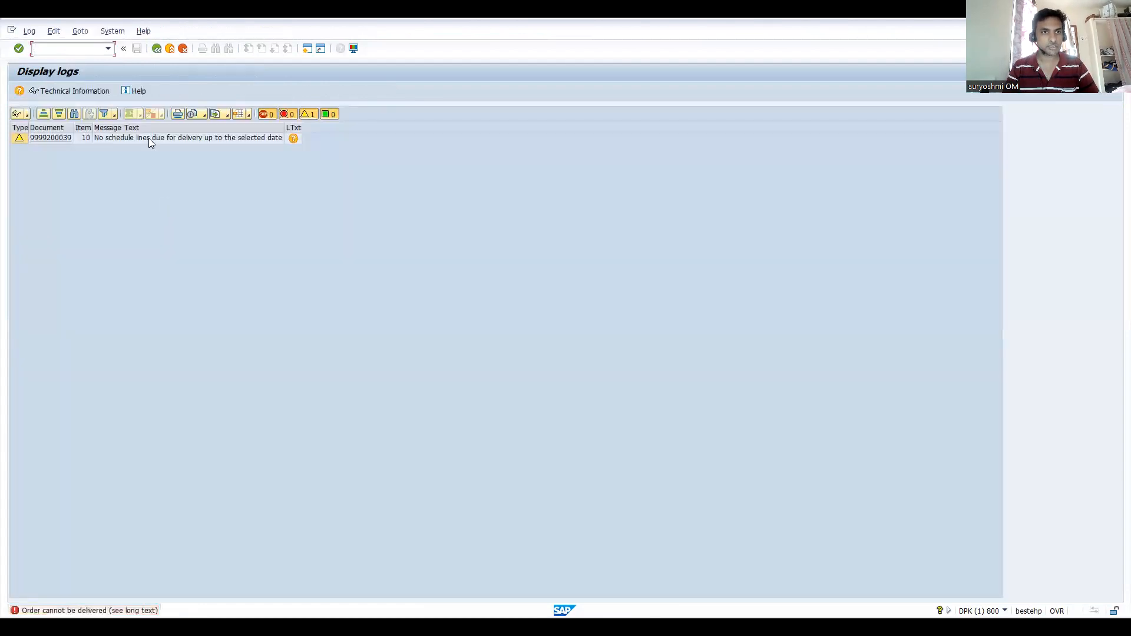
{"action": "mouse_move", "coordinate": [105, 153]}
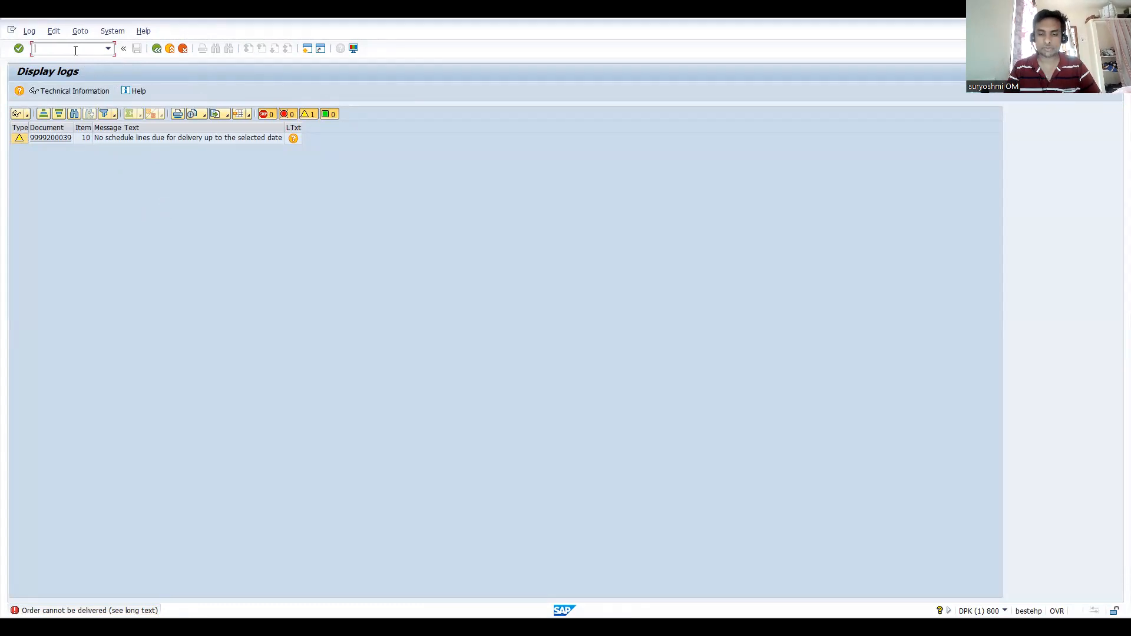
{"action": "type", "text": "/nva0"}
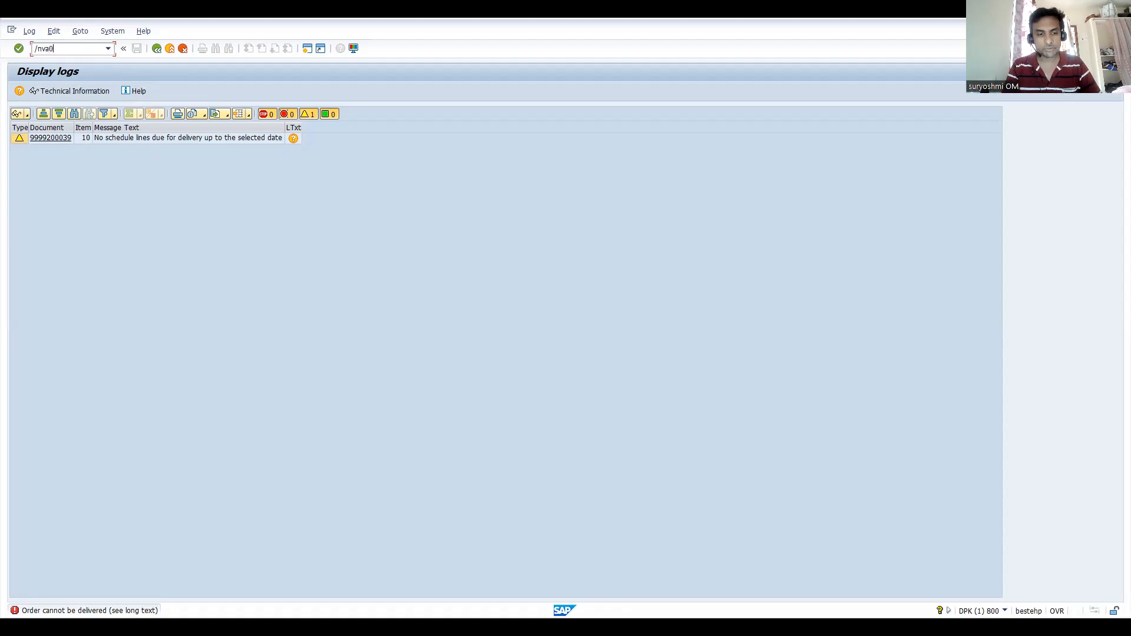
{"action": "key", "text": "Enter"}
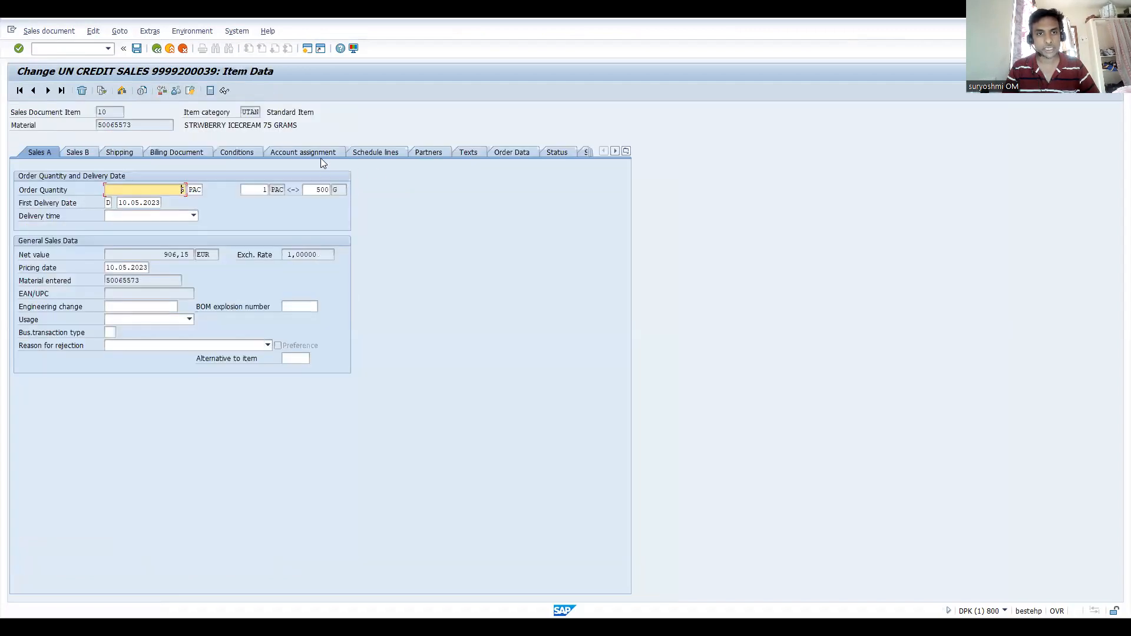
{"action": "left_click", "coordinate": [375, 152]}
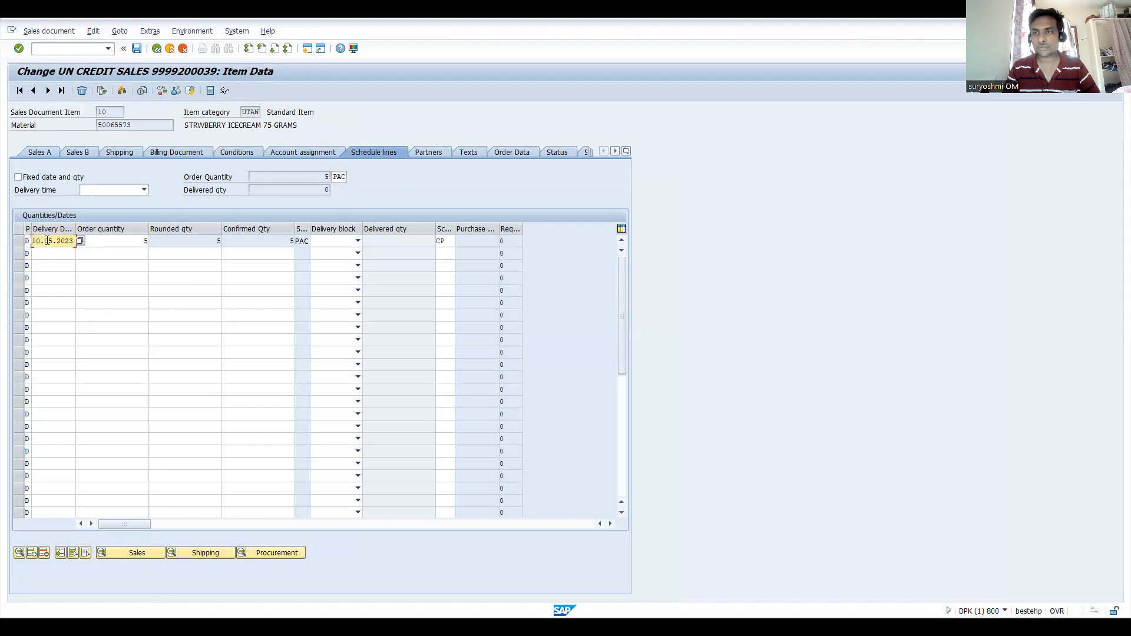
{"action": "left_click", "coordinate": [112, 241]}
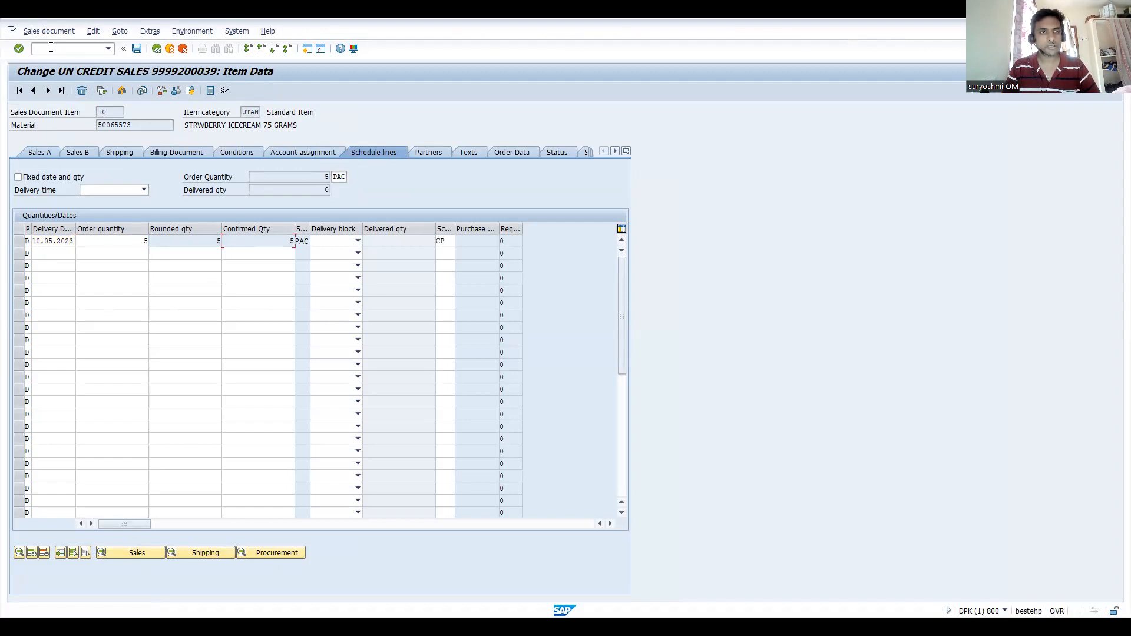
{"action": "type", "text": "/nvl"}
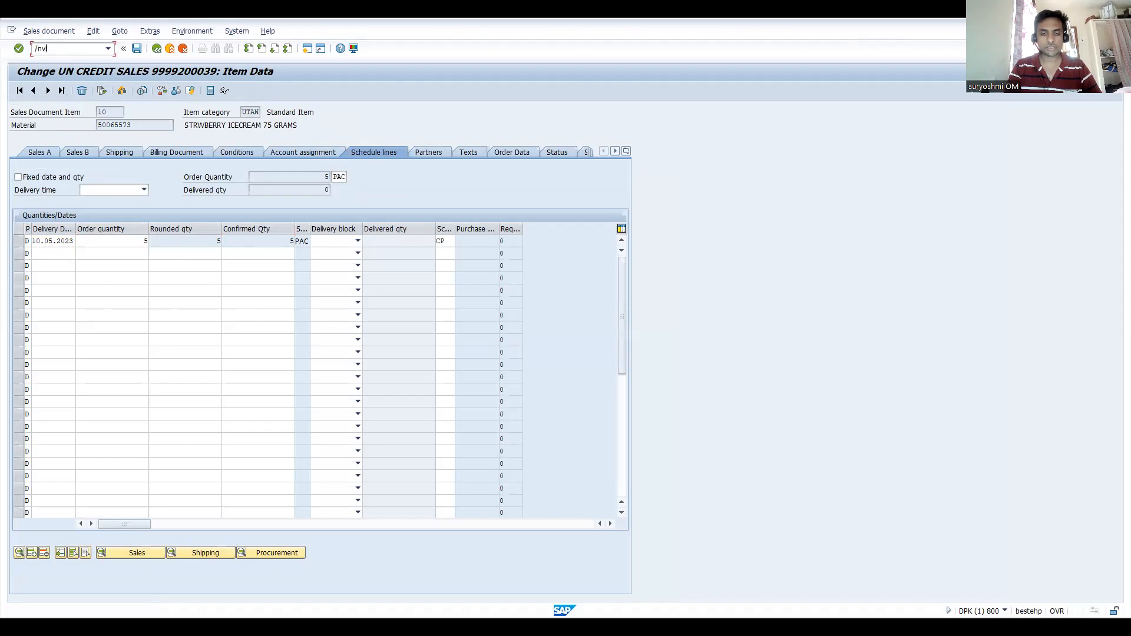
{"action": "key", "text": "Enter"}
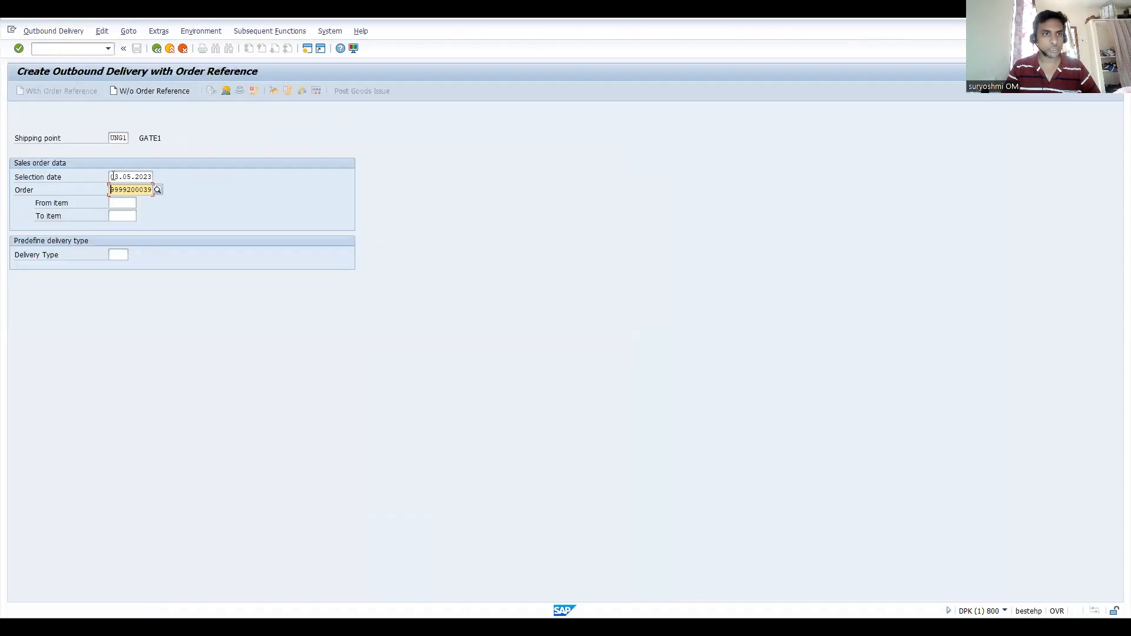
{"action": "left_click", "coordinate": [131, 177]}
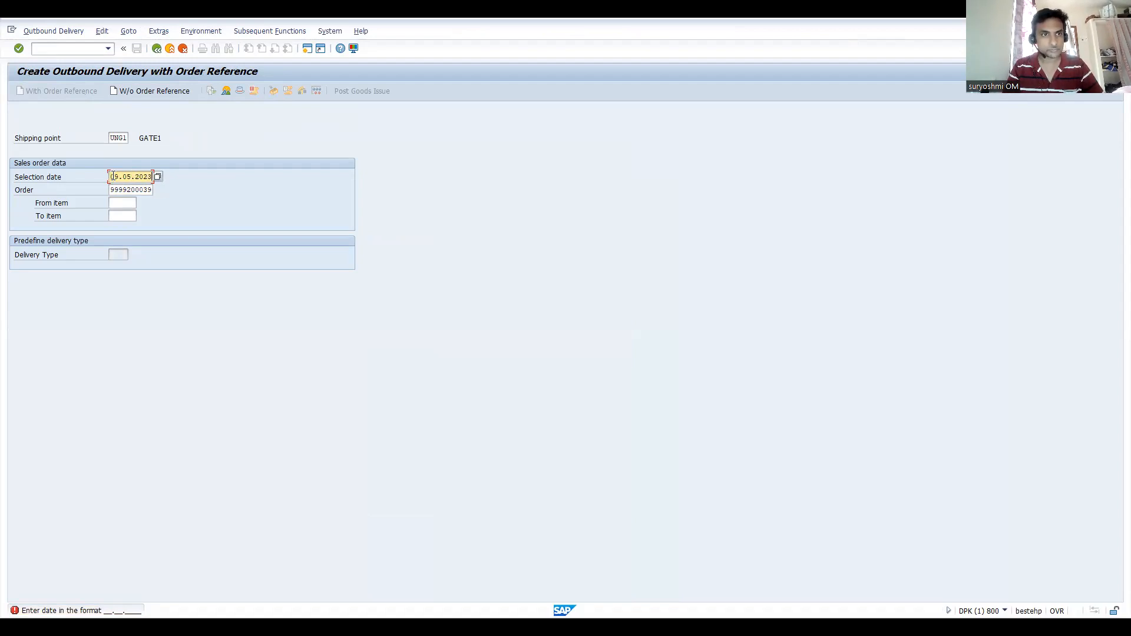
{"action": "key", "text": "Enter"}
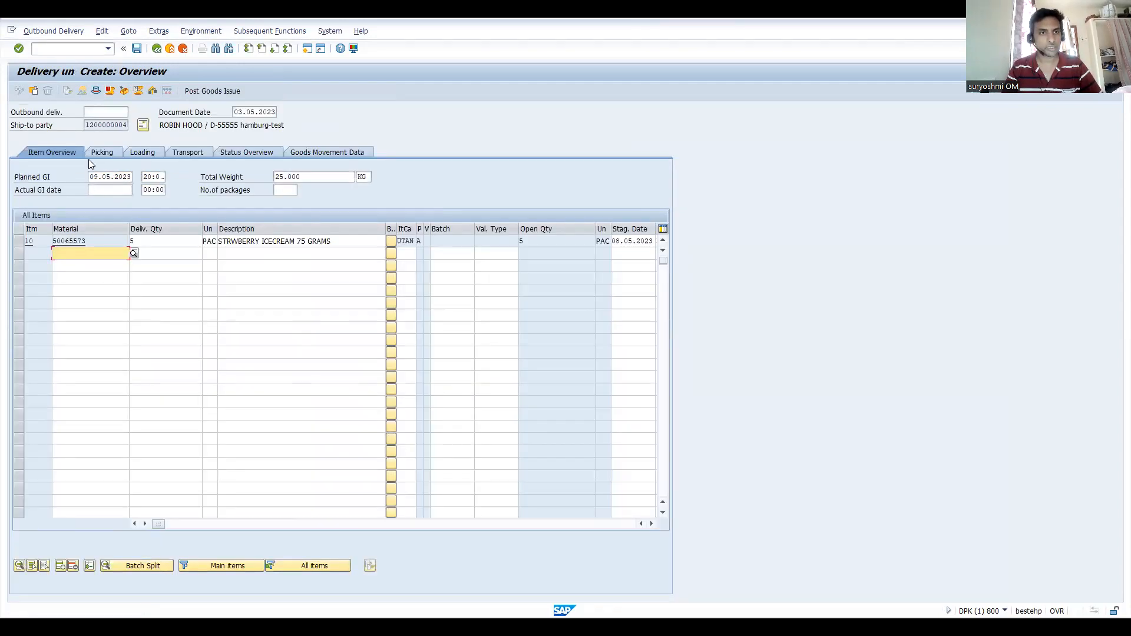
- Enter picked quantity 5 for item 10 and post goods issue for delivery 80018074
{"action": "left_click", "coordinate": [102, 152]}
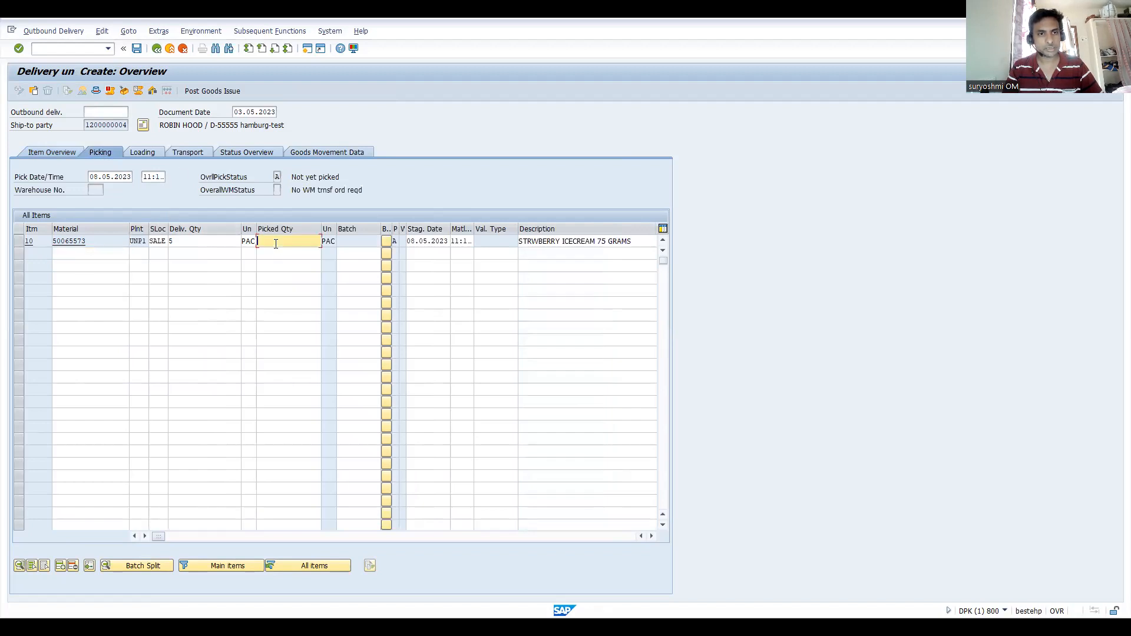
{"action": "type", "text": "5"}
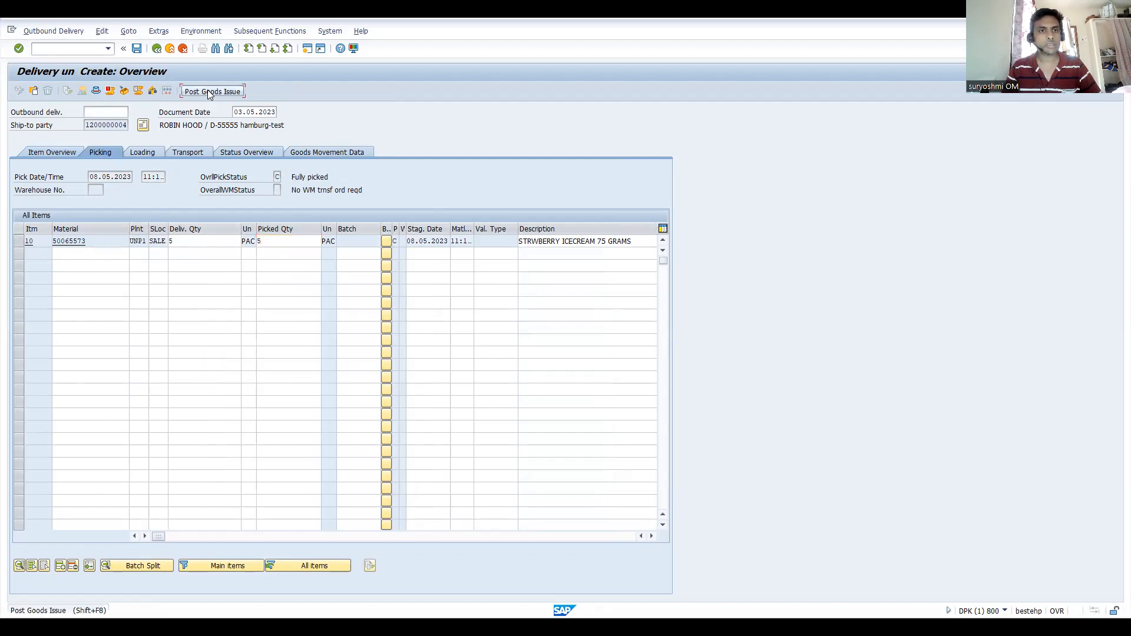
{"action": "left_click", "coordinate": [212, 91]}
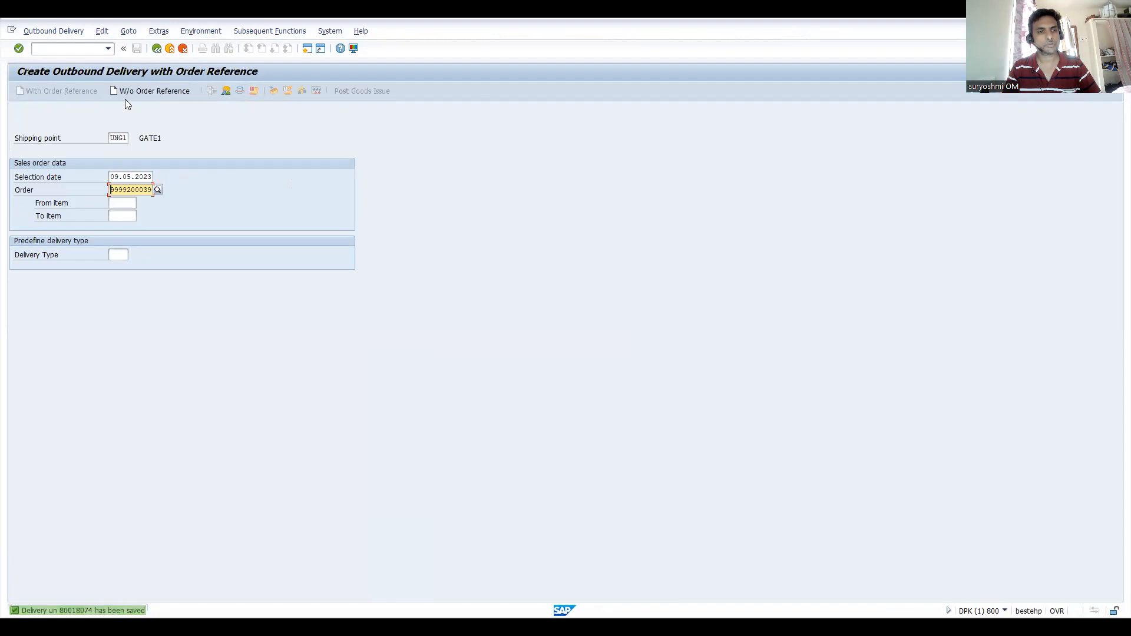